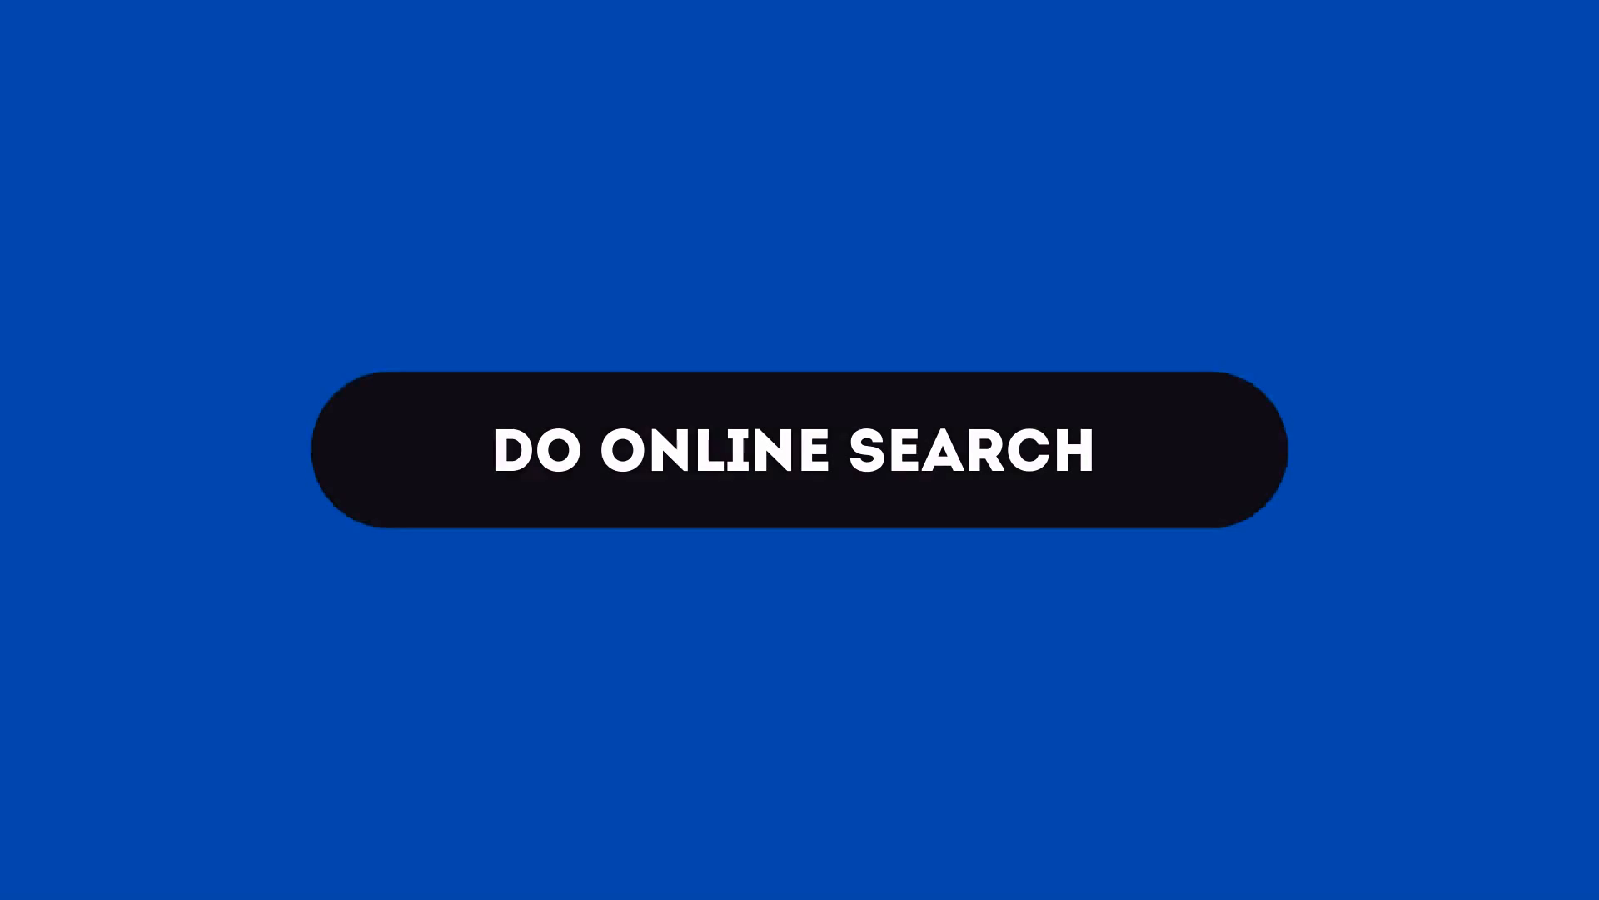
# Advance from the DO ONLINE SEARCH title card to the 'Best book store in my city' search scene.
pyautogui.click(799, 449)
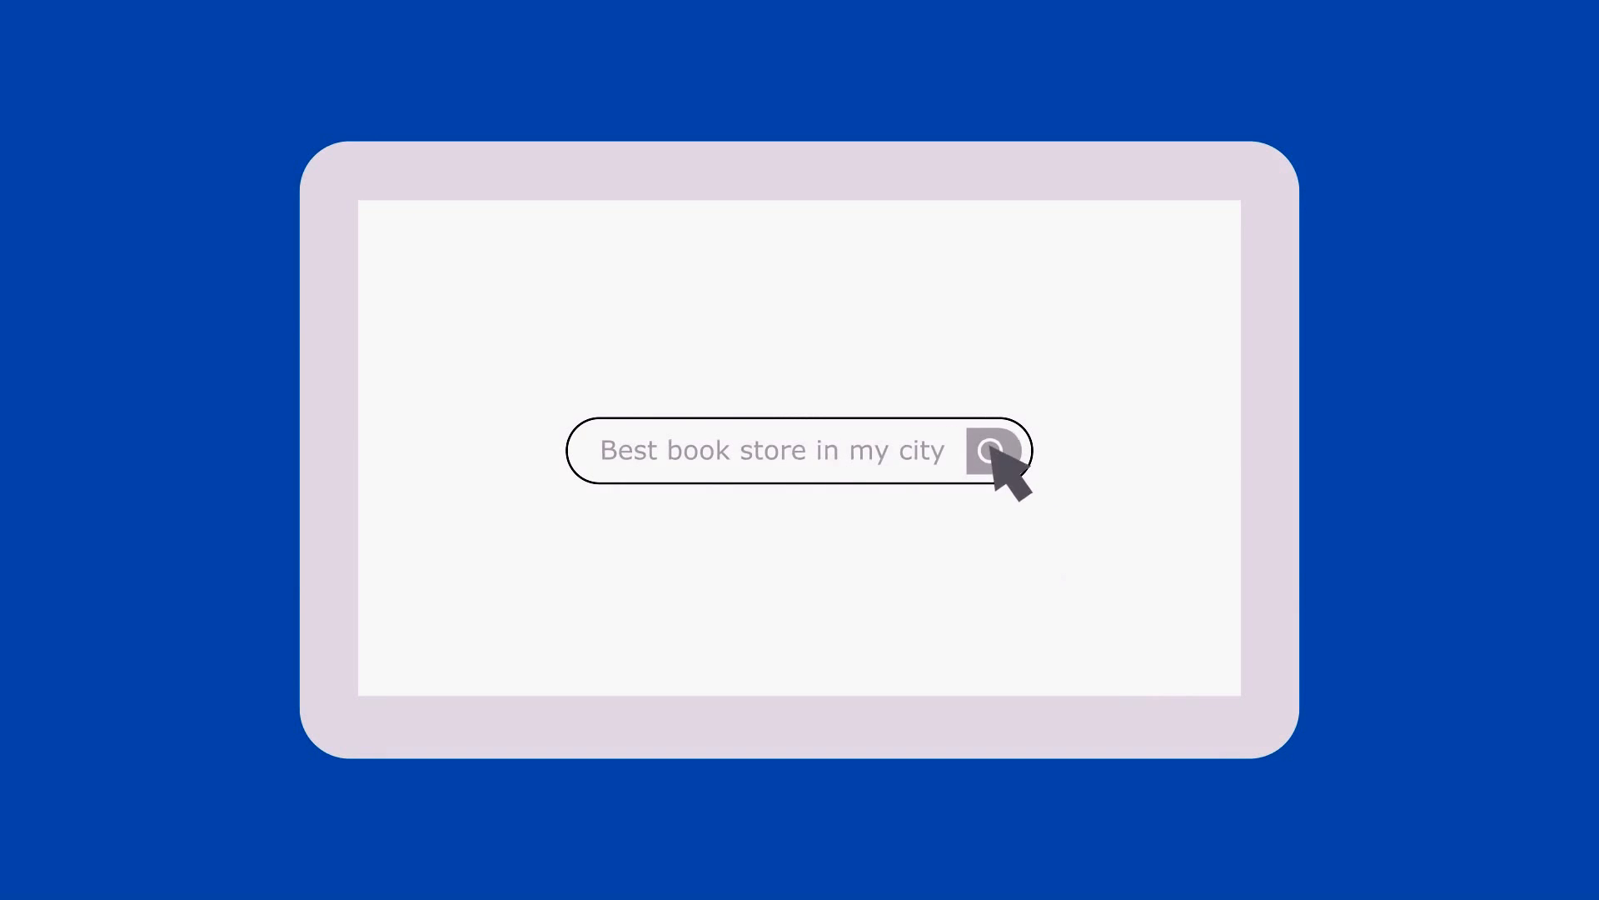